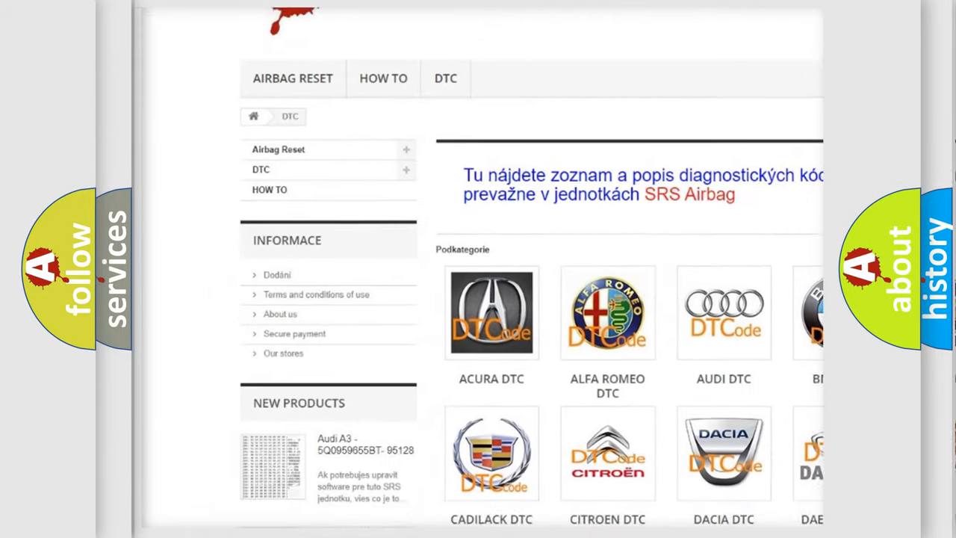
scroll(down, 3)
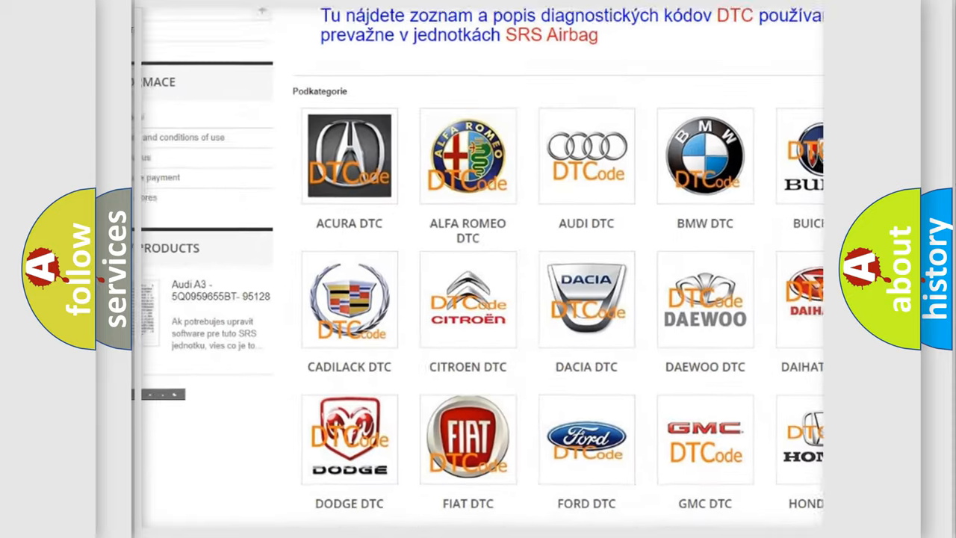
scroll(down, 3)
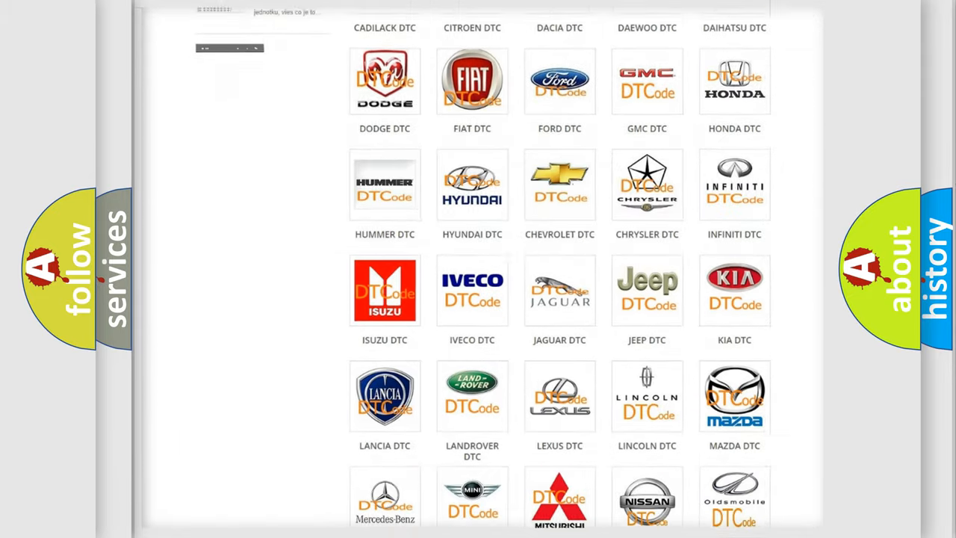
scroll(down, 3)
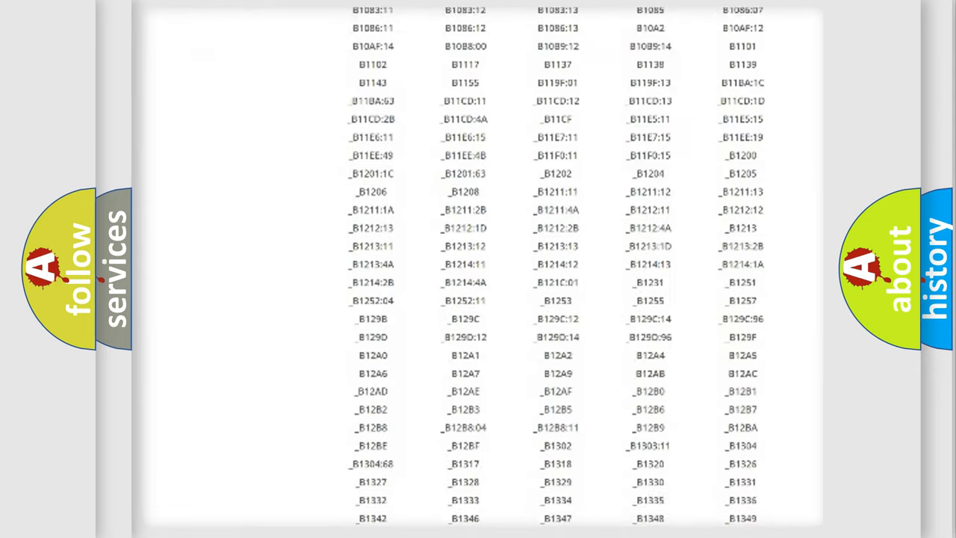
scroll(down, 3)
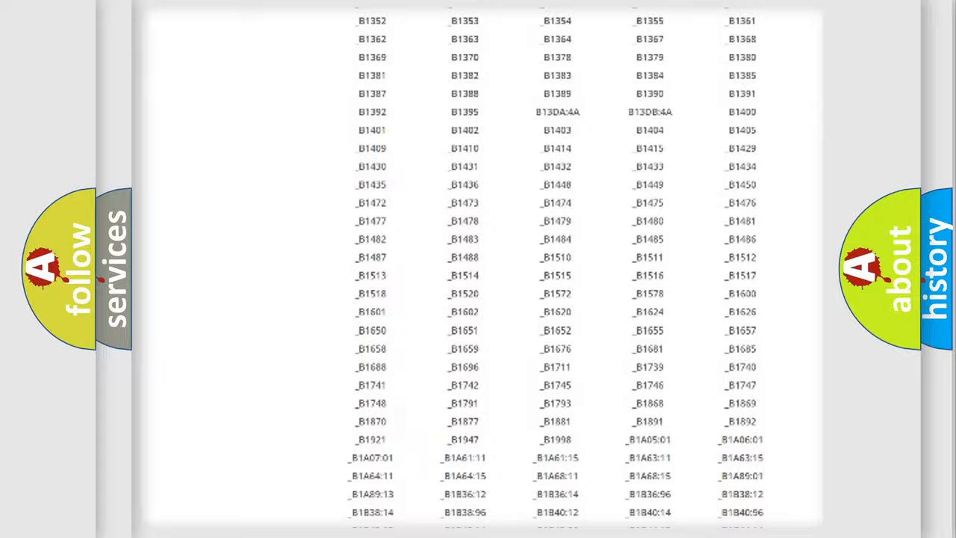